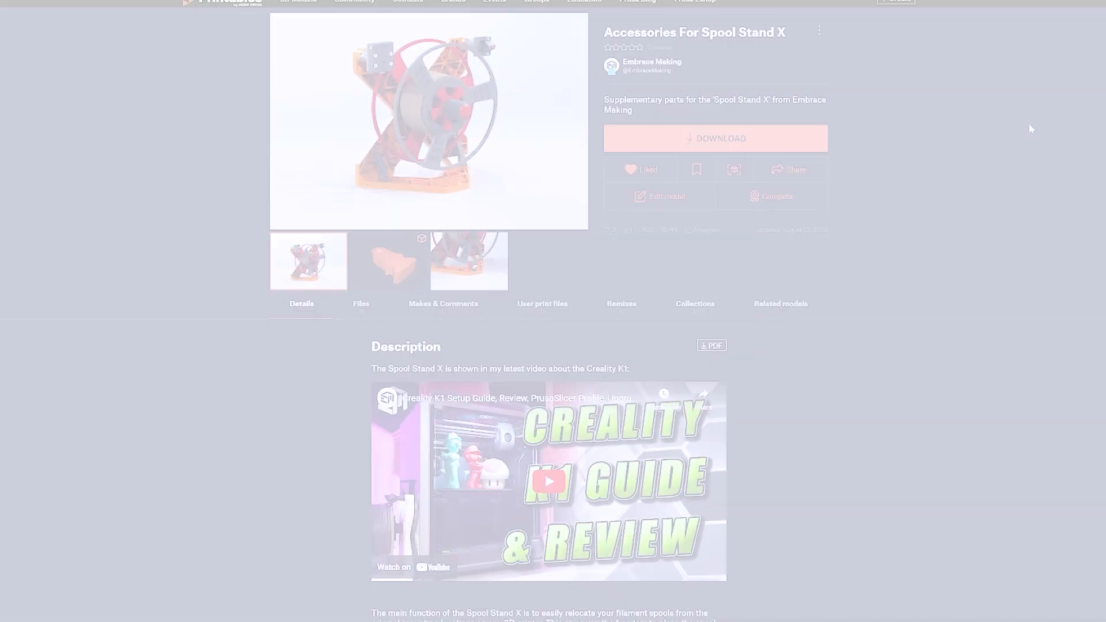
# Show the Files list with AccessoryBlank.STEP and the two STL parts for Spool Stand X.
pyautogui.scroll(-3)
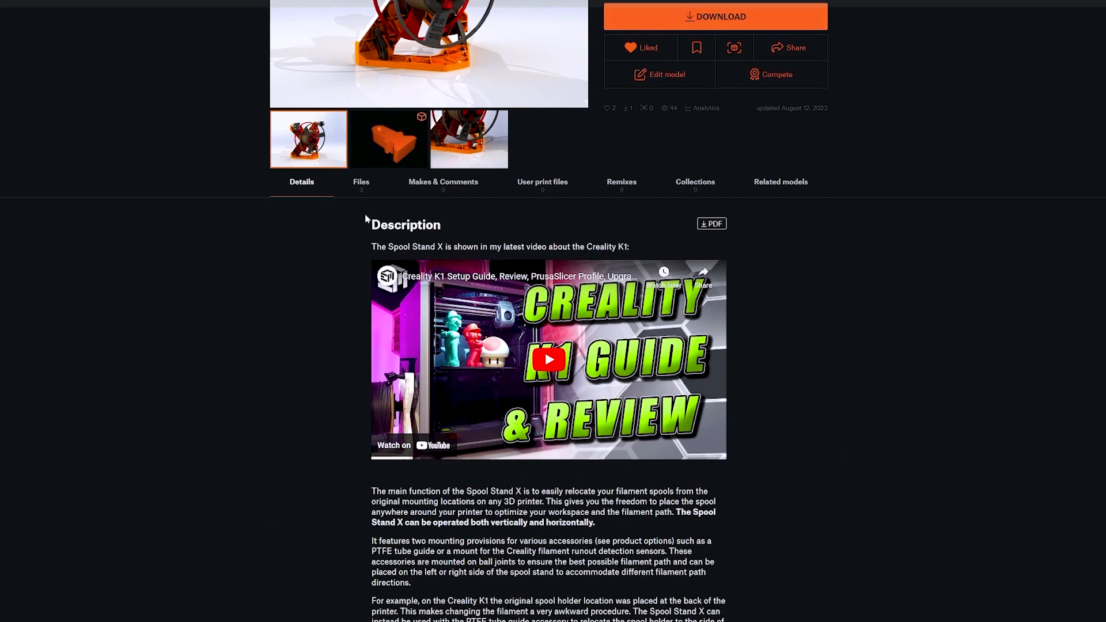
pyautogui.click(360, 184)
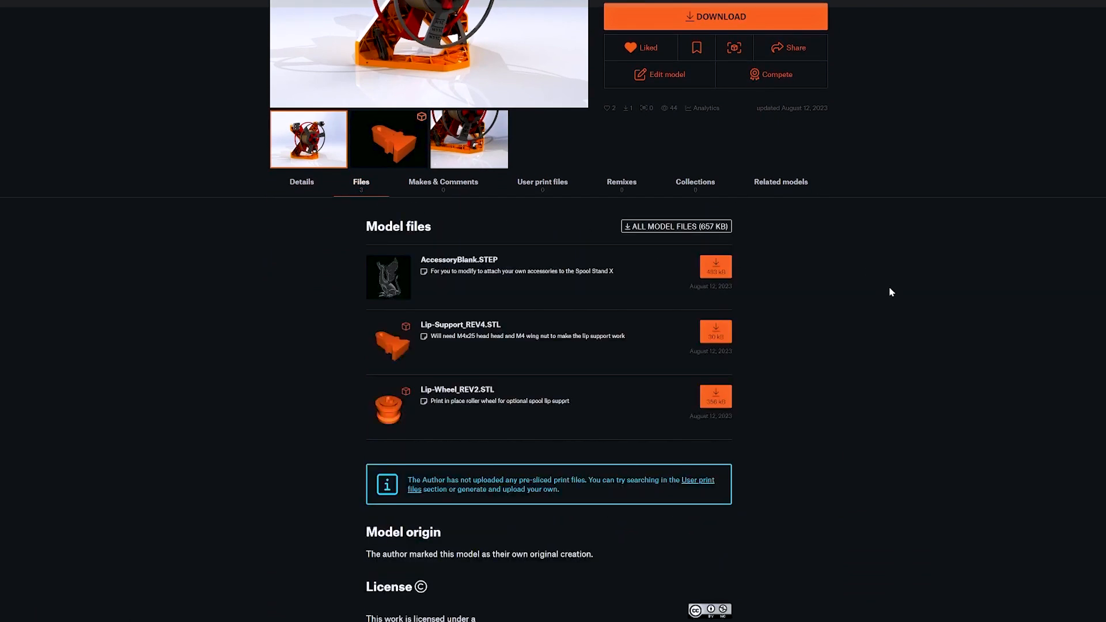
pyautogui.scroll(-3)
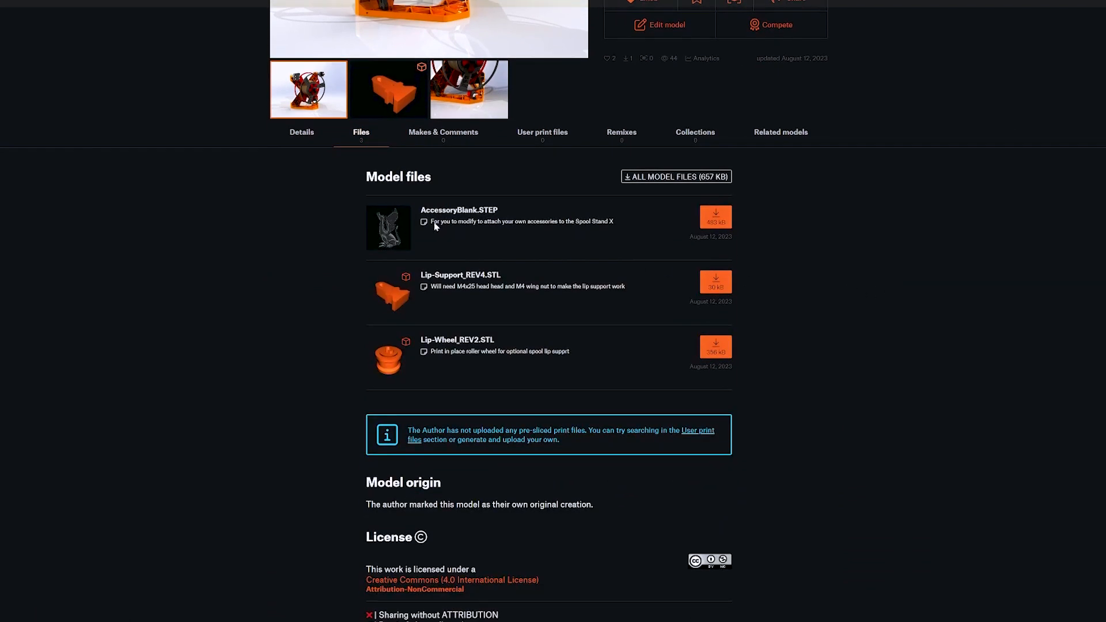